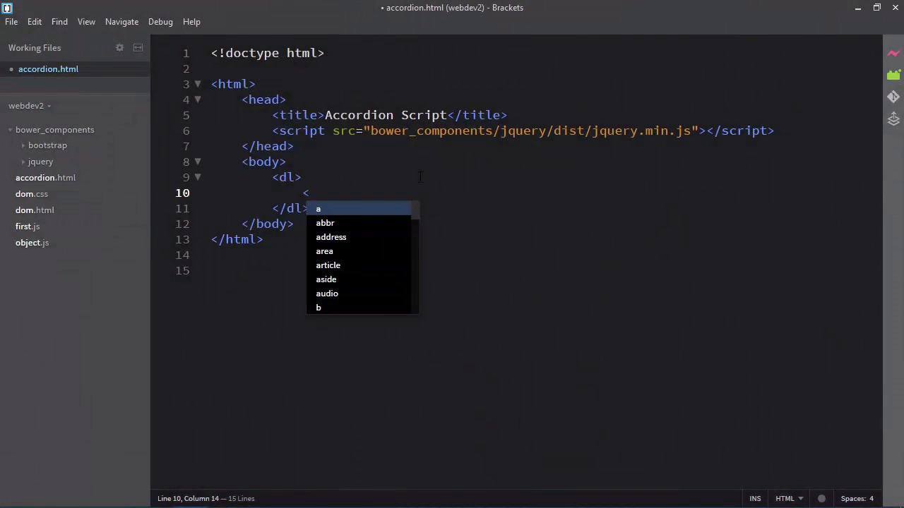
- Add <dt>Item 1</dt> and begin a <dd> reading 'This is' in the definition list
{"action": "type", "text": "dt></dt>"}
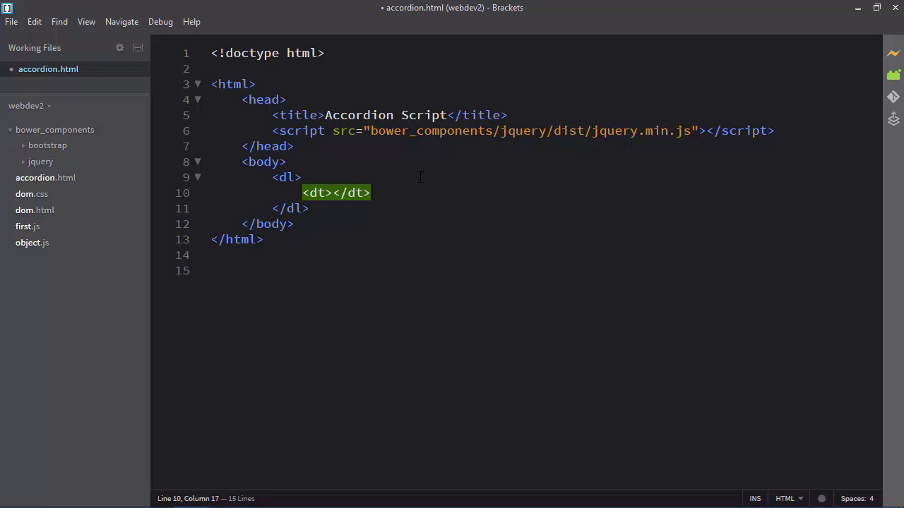
{"action": "type", "text": "Item 1"}
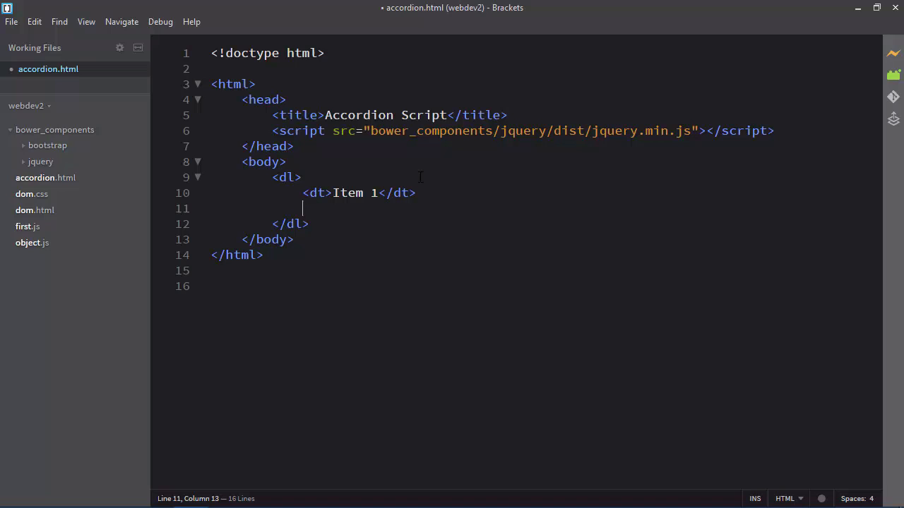
{"action": "type", "text": "<"}
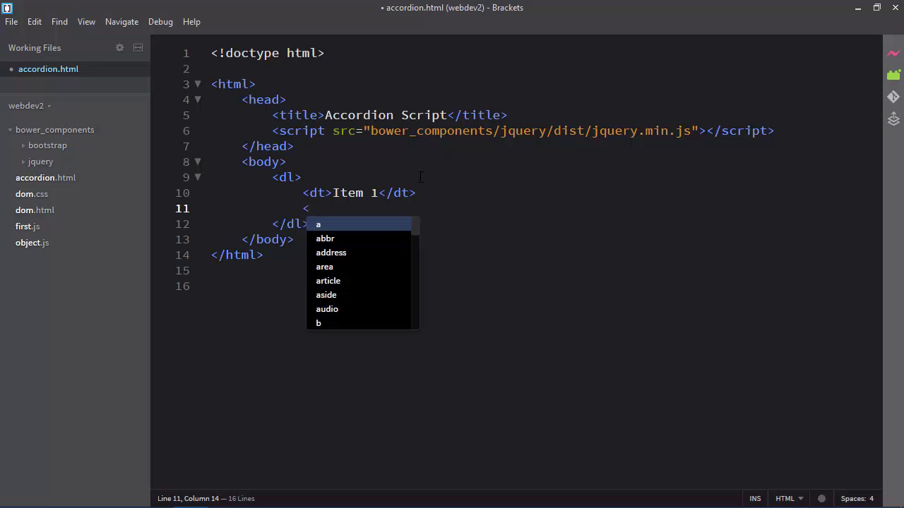
{"action": "type", "text": "dd"}
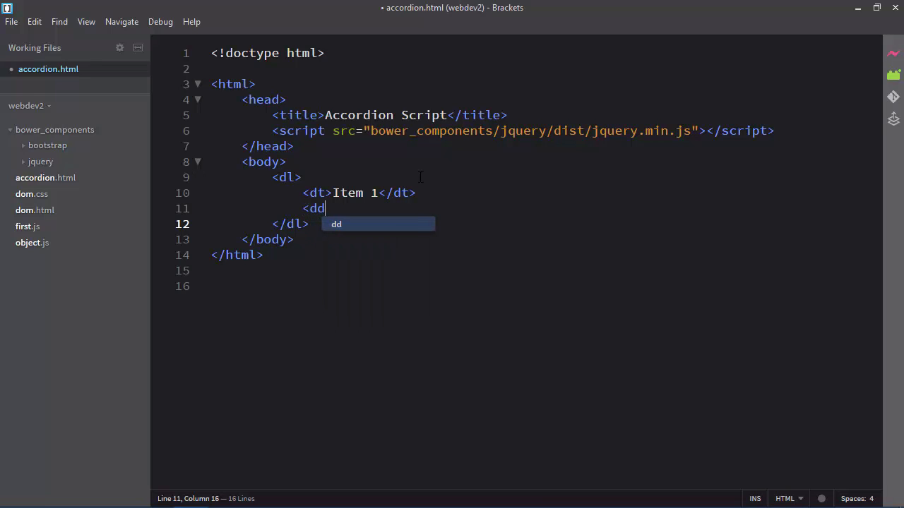
{"action": "type", "text": ">This is"}
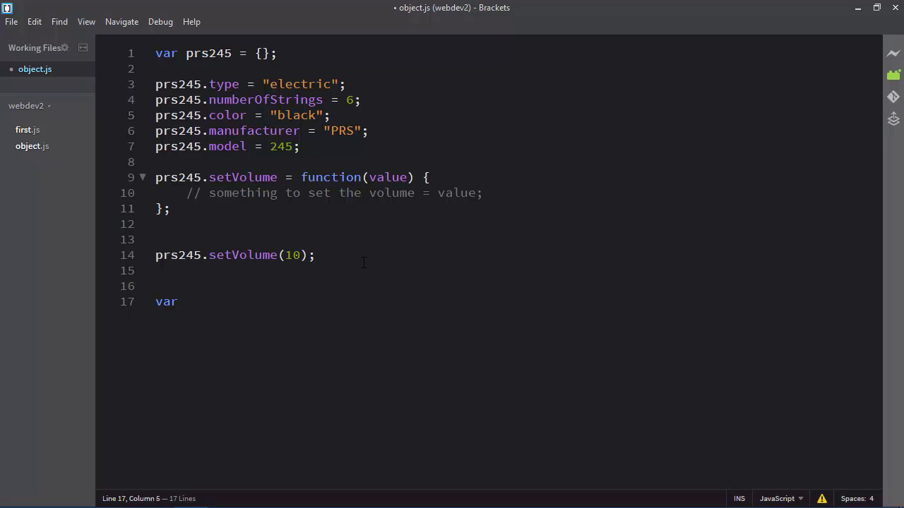
- Declare var prsStarla = {} and set prsStarla.type = "electric" in object.js
{"action": "type", "text": "prsStarla"}
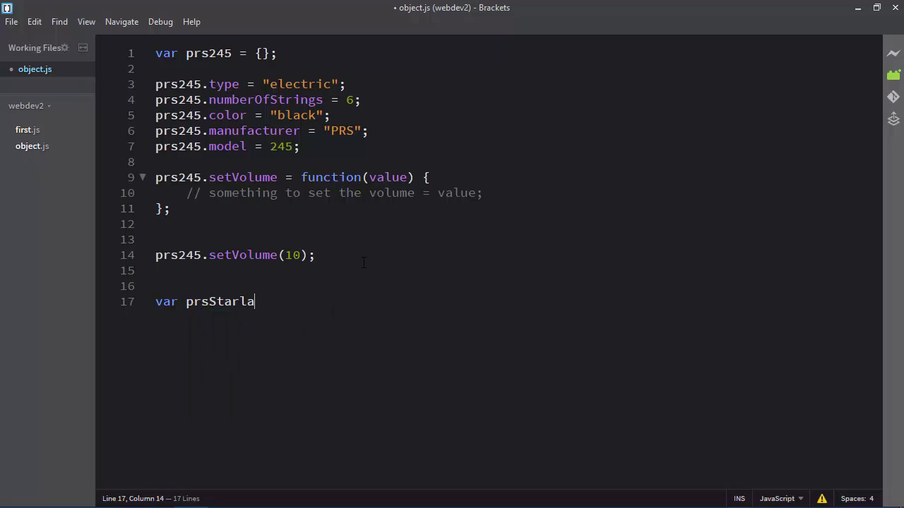
{"action": "type", "text": "= {};"}
{"action": "type", "text": "prsStar"}
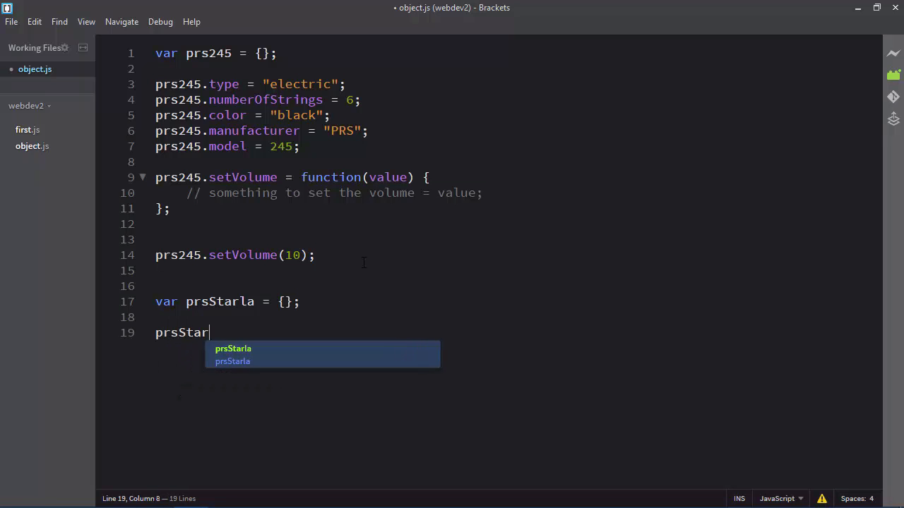
{"action": "type", "text": "la.type ="}
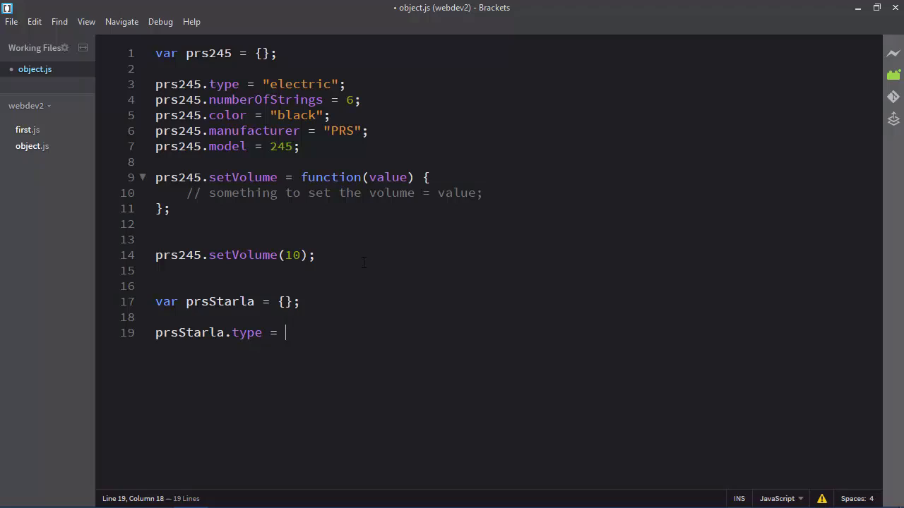
{"action": "type", "text": "\"electric\";"}
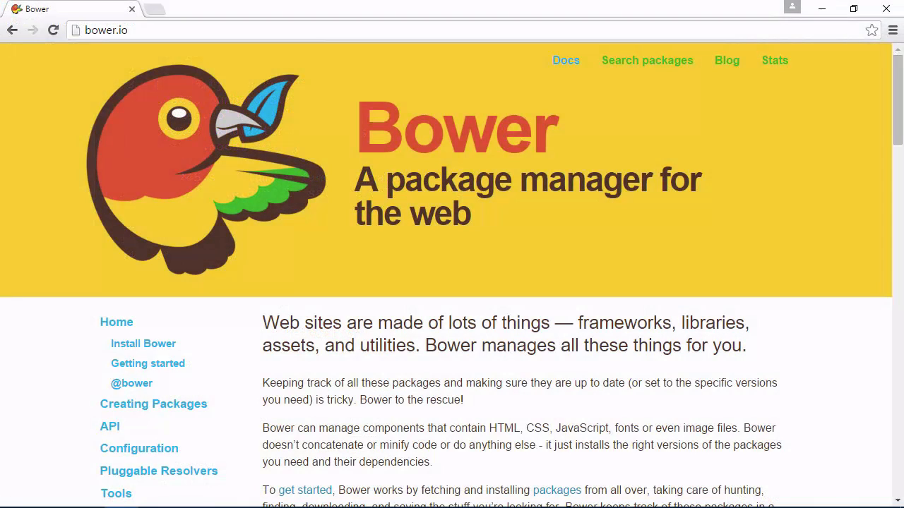
{"action": "mouse_move", "coordinate": [342, 342]}
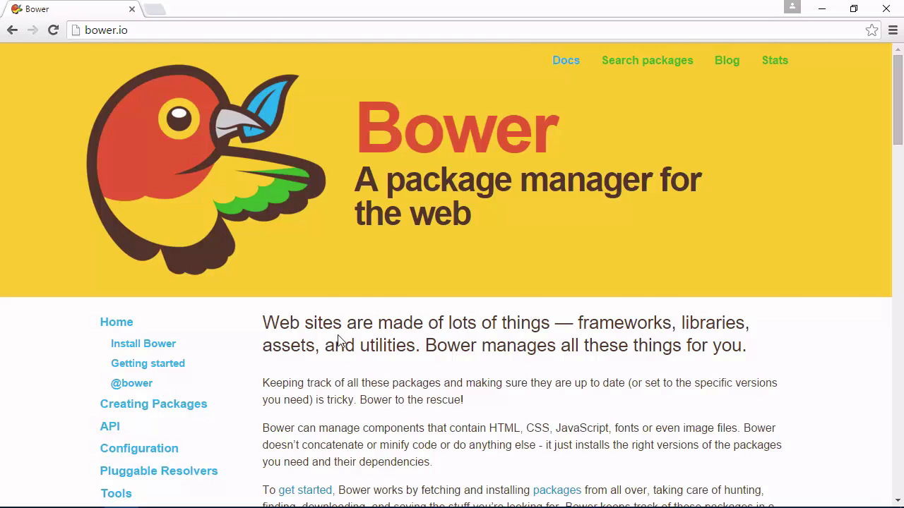
- Open Bower's Getting started page and scroll through installing, searching and saving packages
{"action": "left_click", "coordinate": [148, 363]}
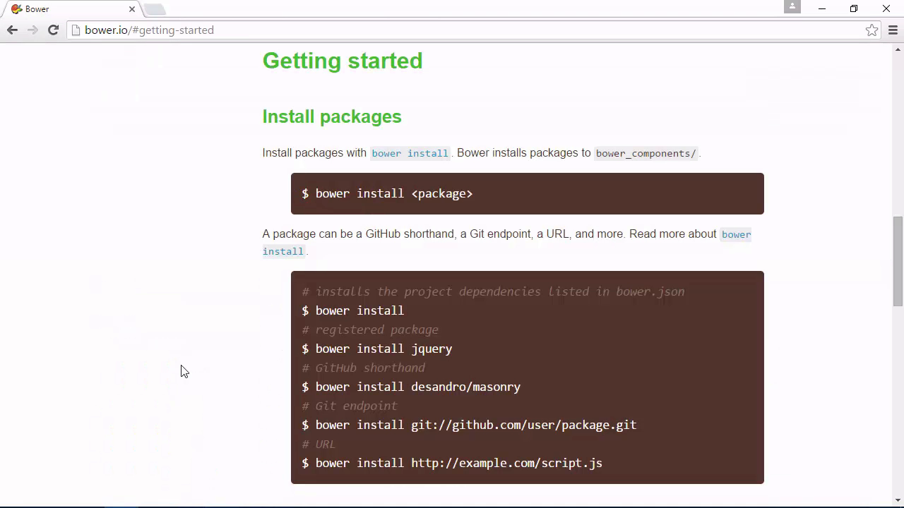
{"action": "scroll", "scroll_direction": "down", "scroll_amount": 3}
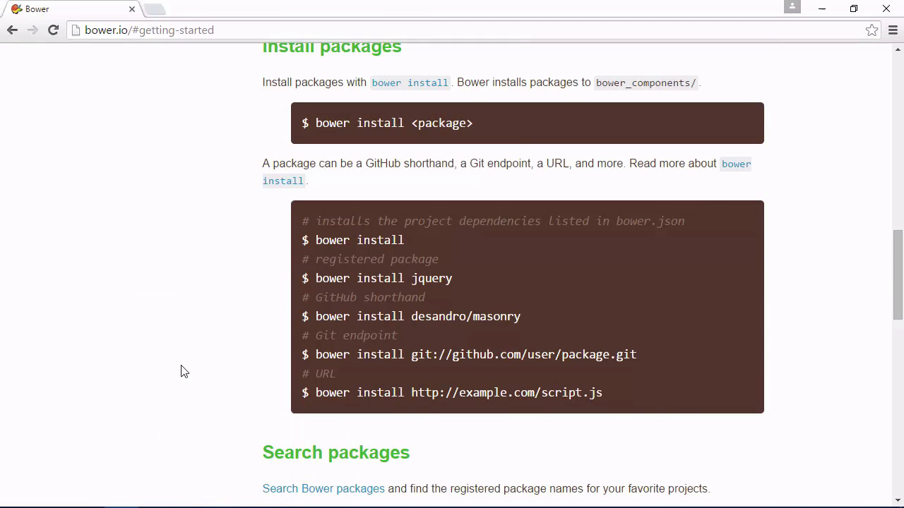
{"action": "scroll", "scroll_direction": "down", "scroll_amount": 3}
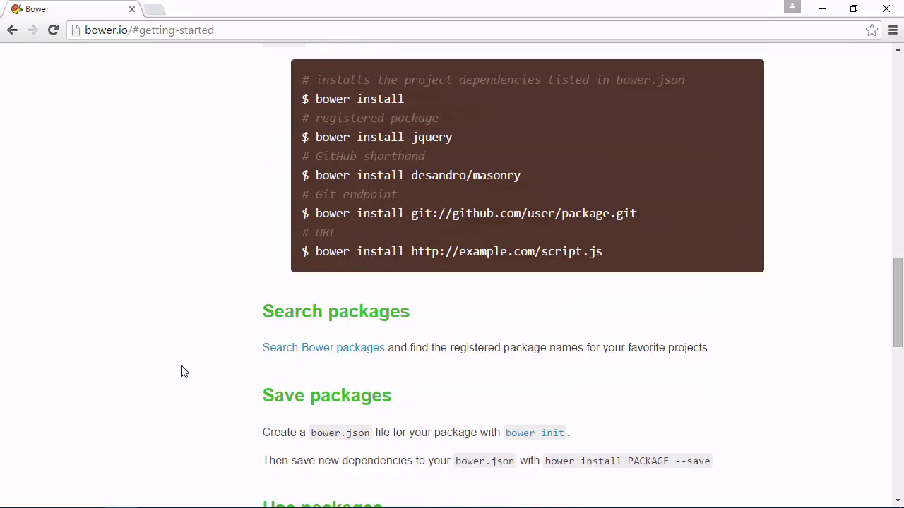
{"action": "scroll", "scroll_direction": "down", "scroll_amount": 3}
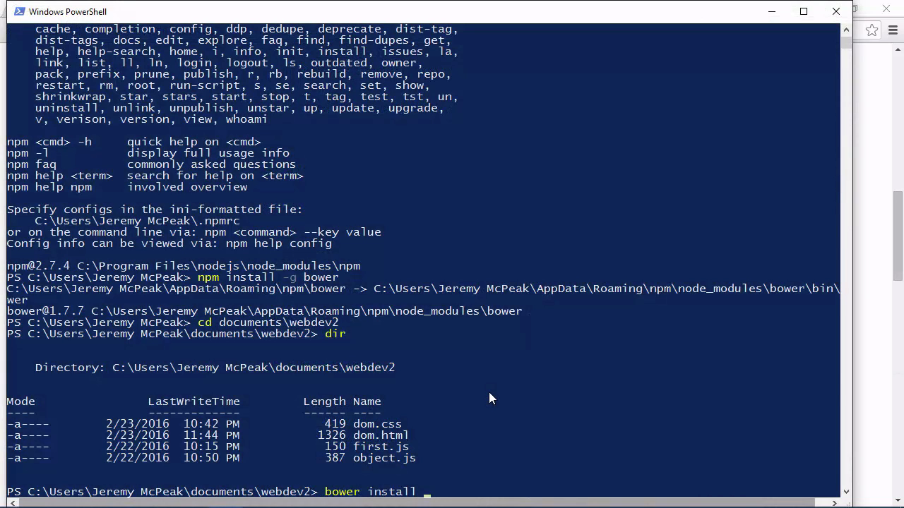
- Run bower install jquery in the webdev2 folder
{"action": "type", "text": "jquery"}
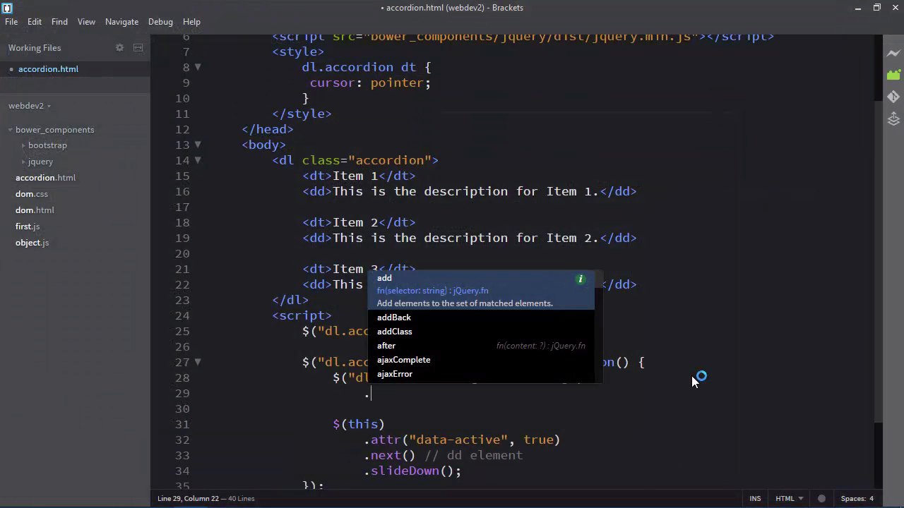
- Chain .removeAttr("data-active") onto the dt[data-active] selector and start another chained call
{"action": "type", "text": "removeAttr("}
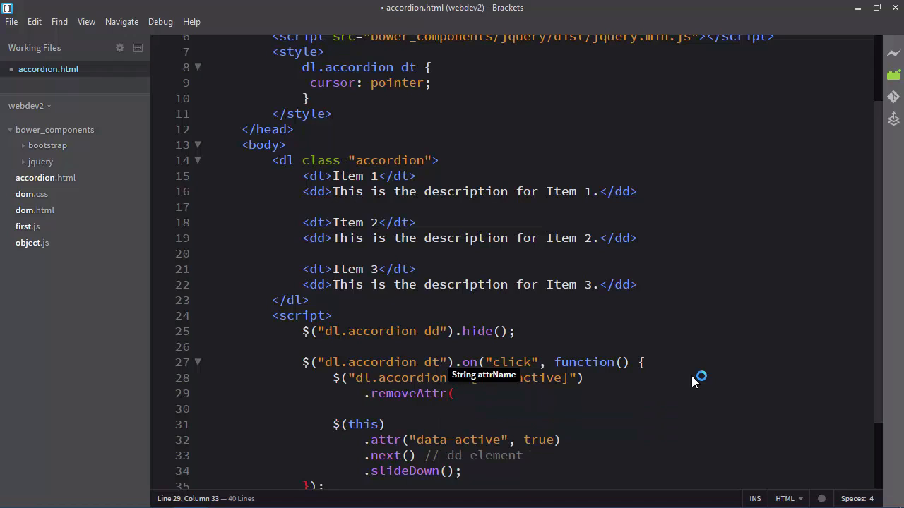
{"action": "type", "text": "\"data-active"}
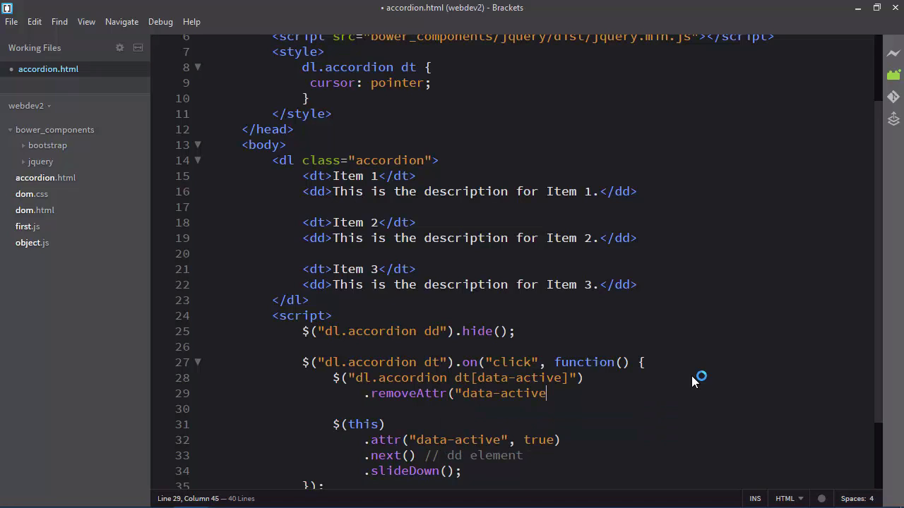
{"action": "type", "text": "\")"}
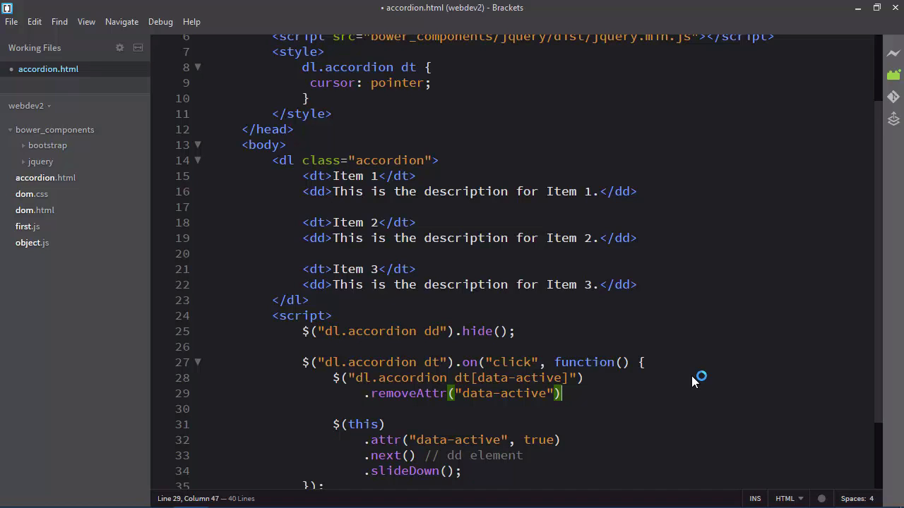
{"action": "type", "text": "."}
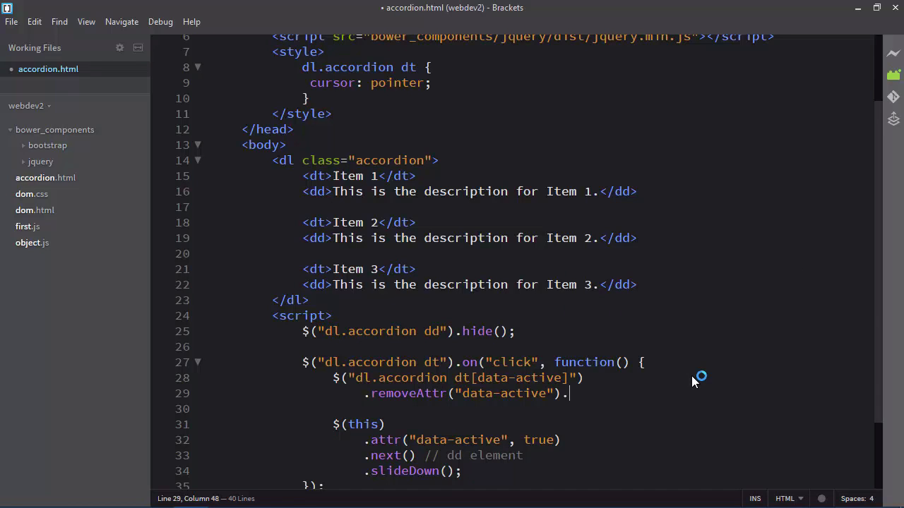